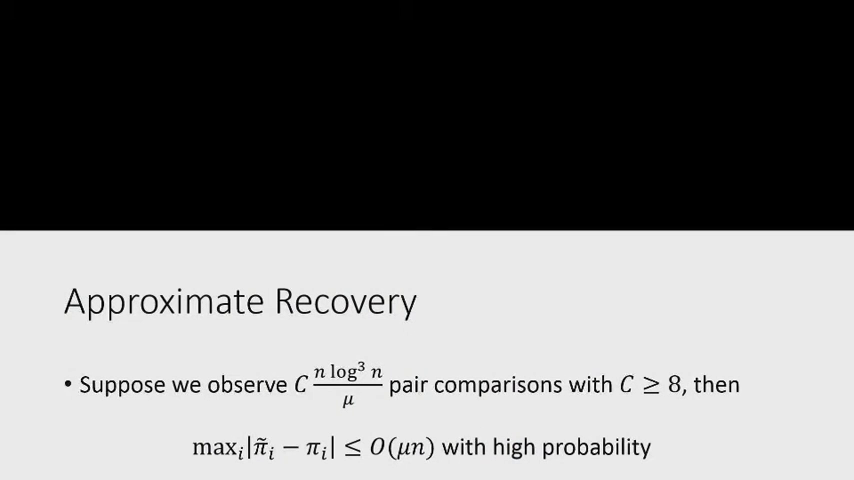
Step: Advance the slideshow to the 'Multiple Corrupted Comparisons (Cont'd)' slide on SerialRank exact recovery
{"action": "key", "text": "right"}
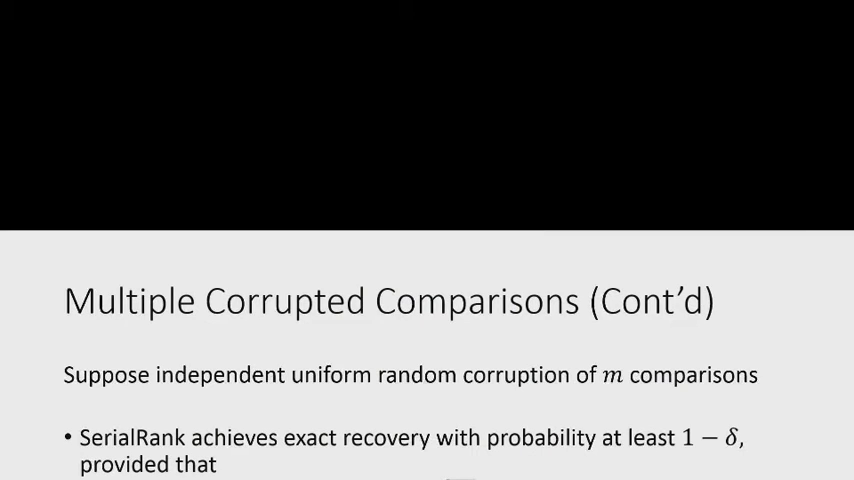